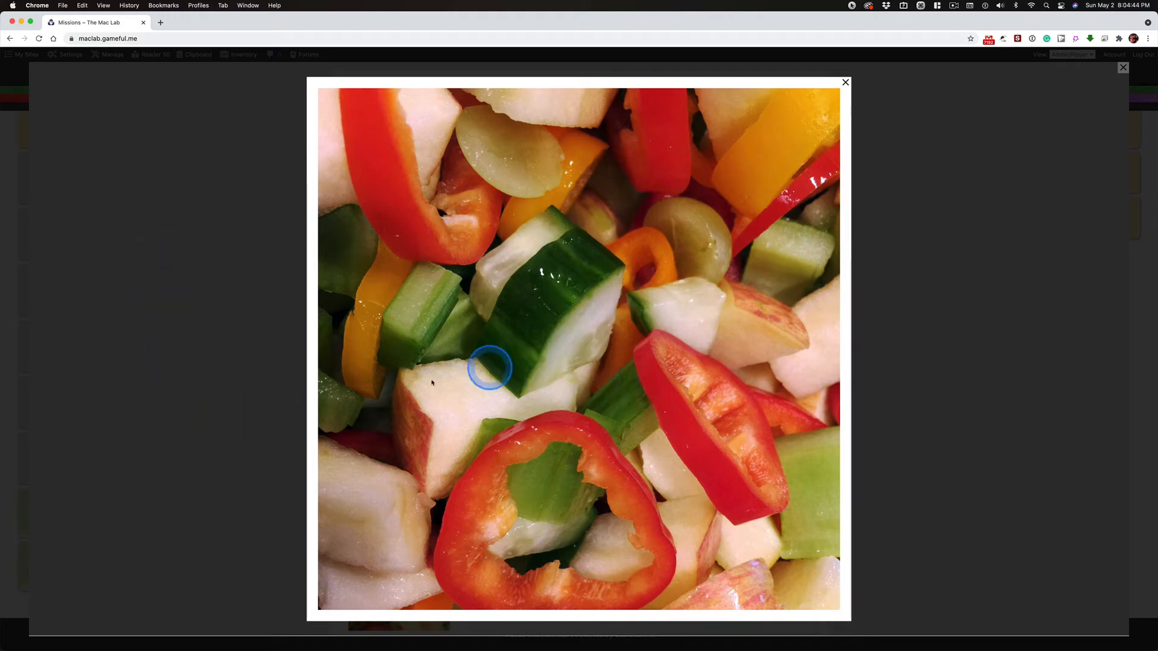
Close the square salad photo, then preview the starter file photo full size and close it.
click(846, 82)
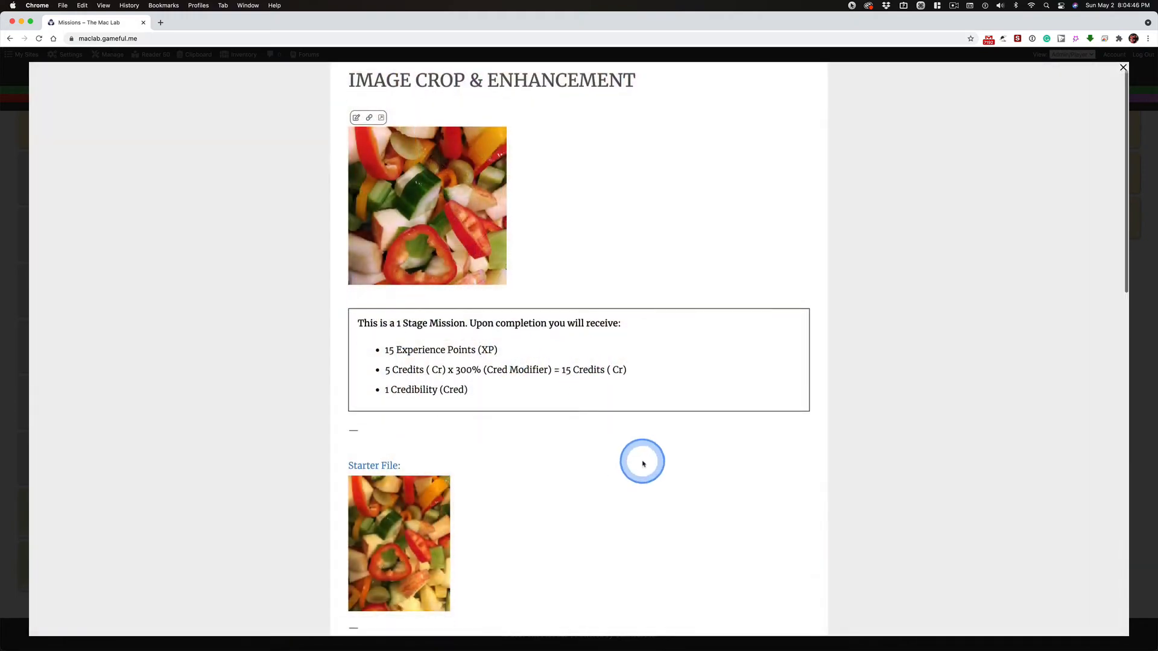
click(426, 205)
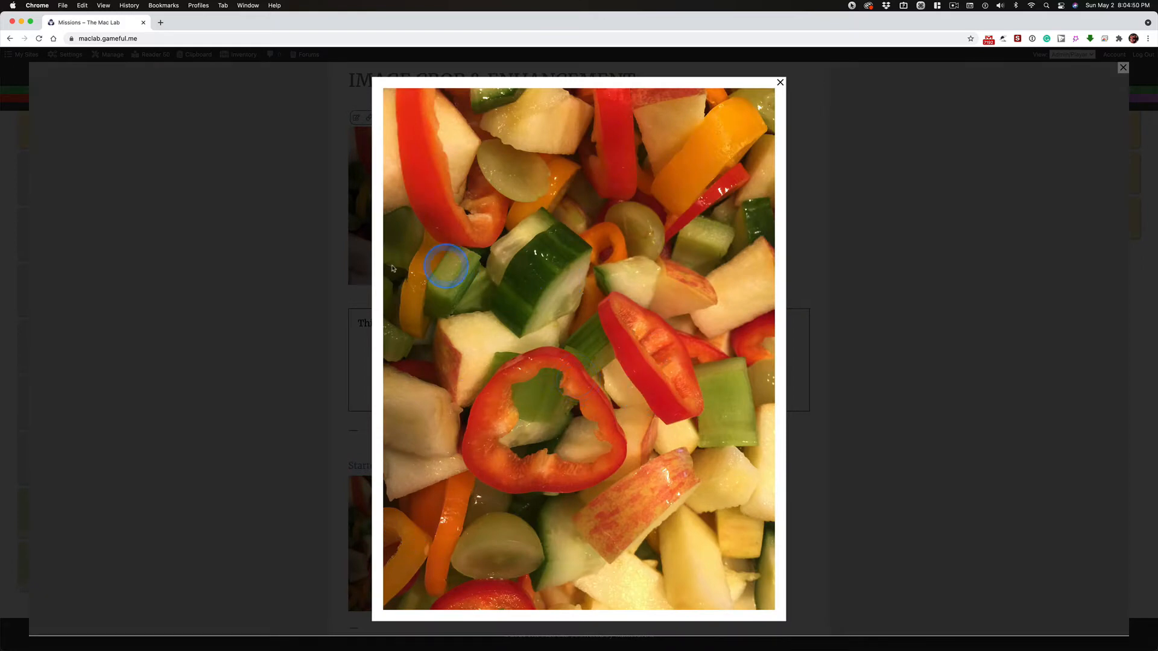
mouse_move(574, 293)
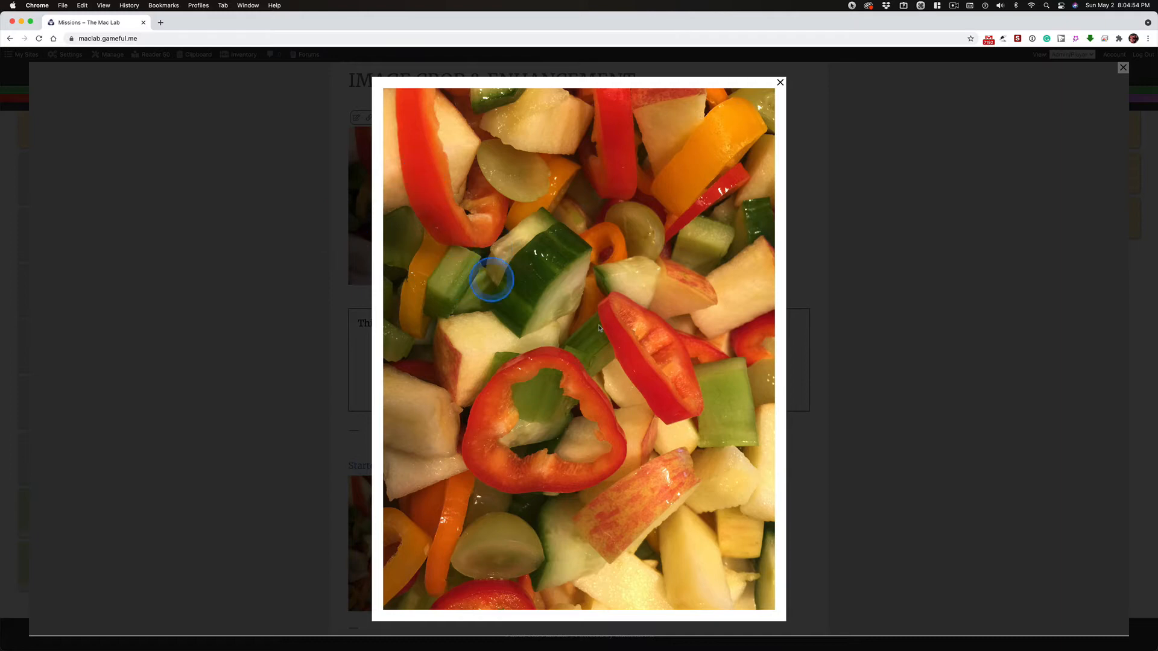
click(780, 82)
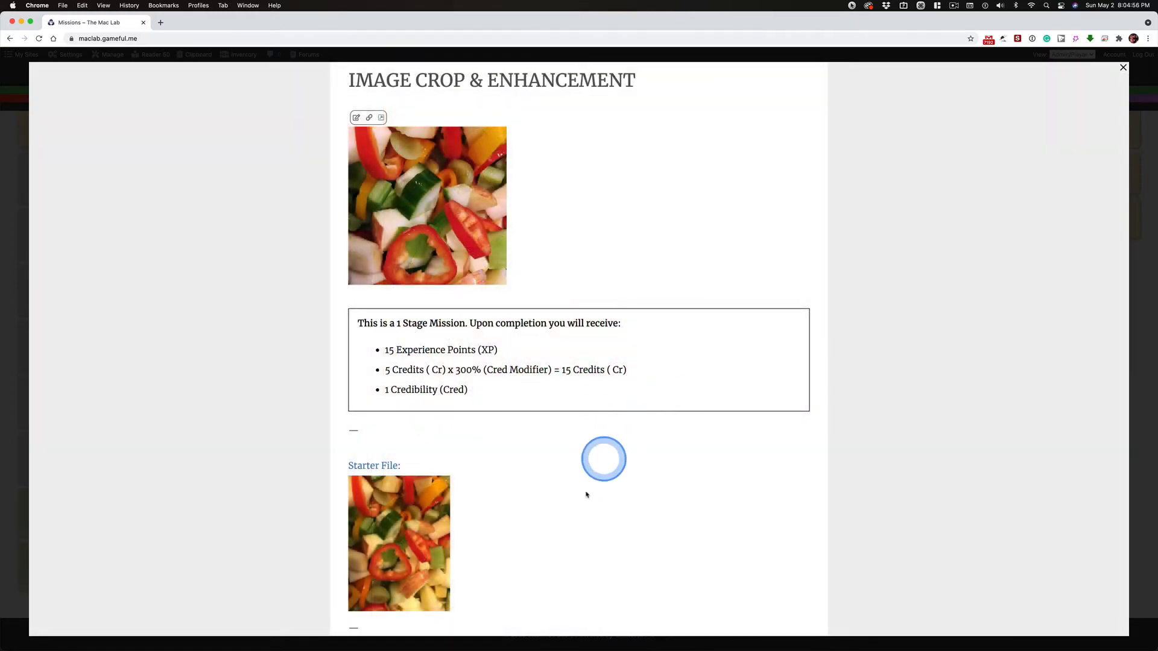
Scroll down to the starter file photo and the Photopea Image Enhancement video.
scroll(down, 3)
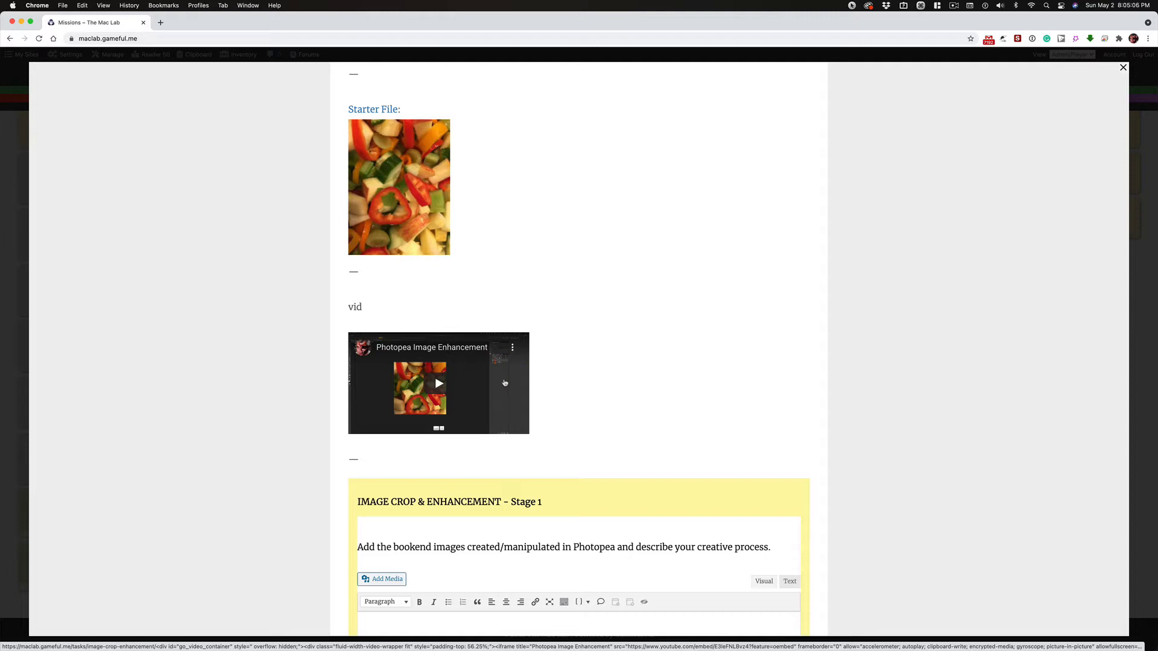
click(581, 267)
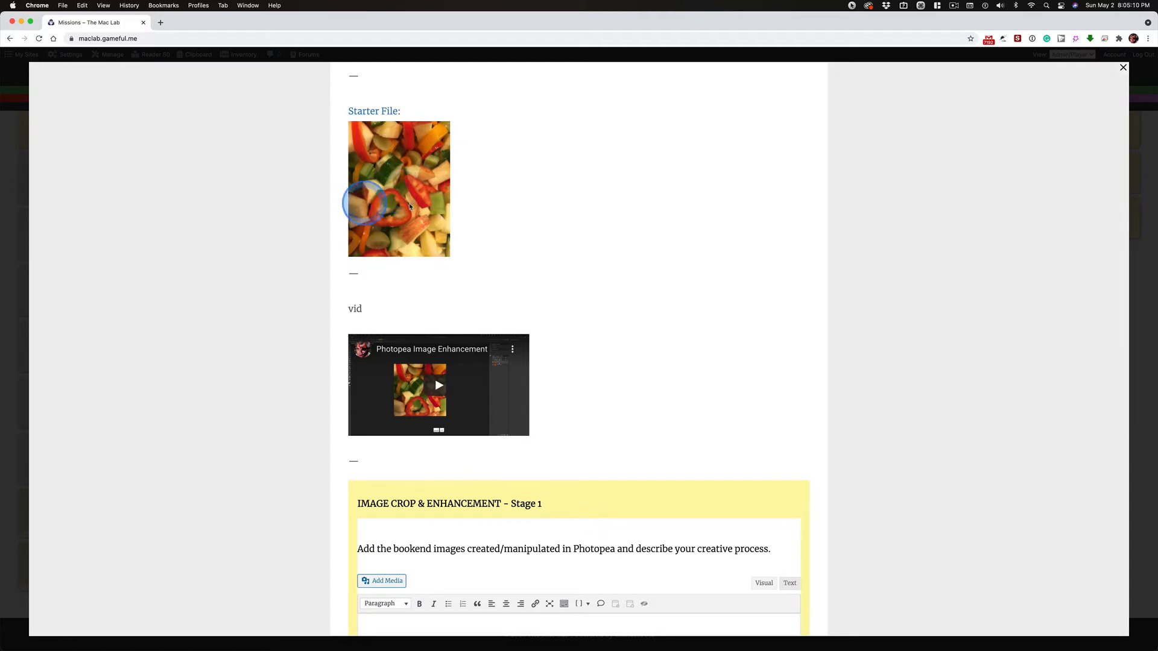
Enlarge the starter photo and open saidBefore.jpg in its own Chrome tab.
click(398, 205)
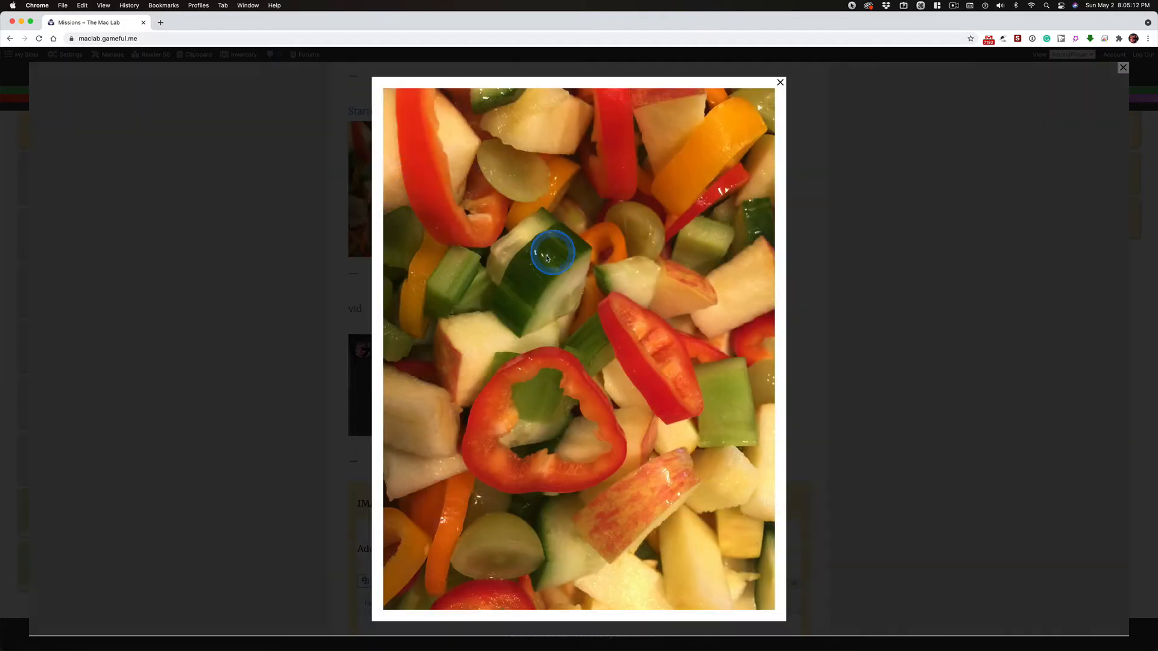
right_click(554, 255)
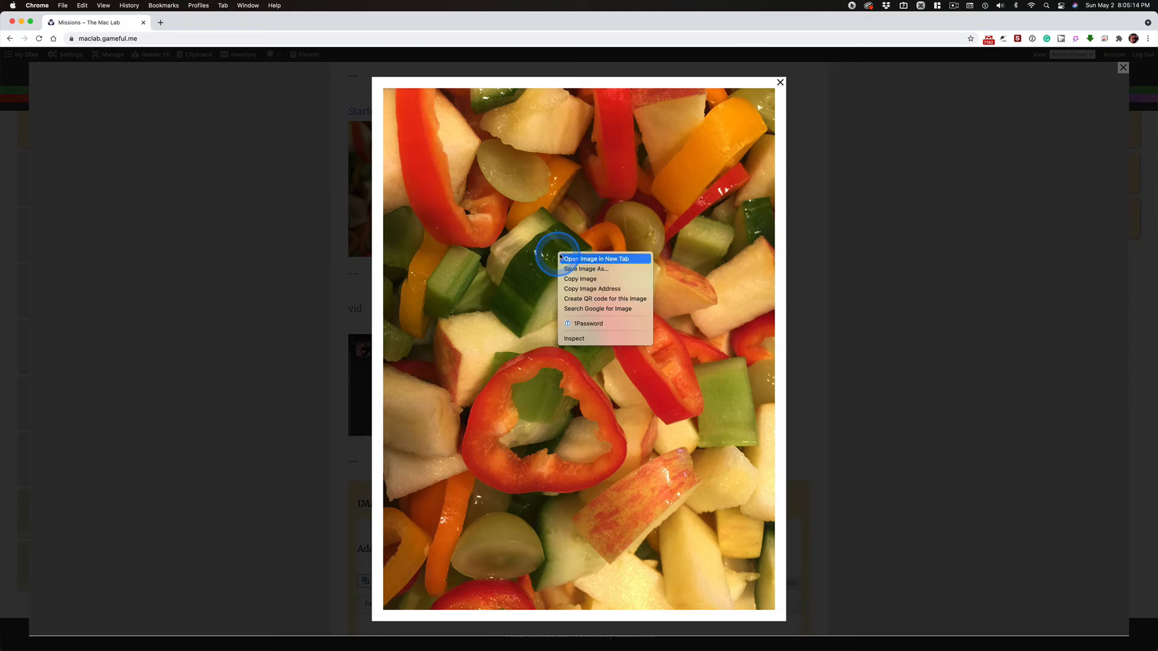
click(597, 259)
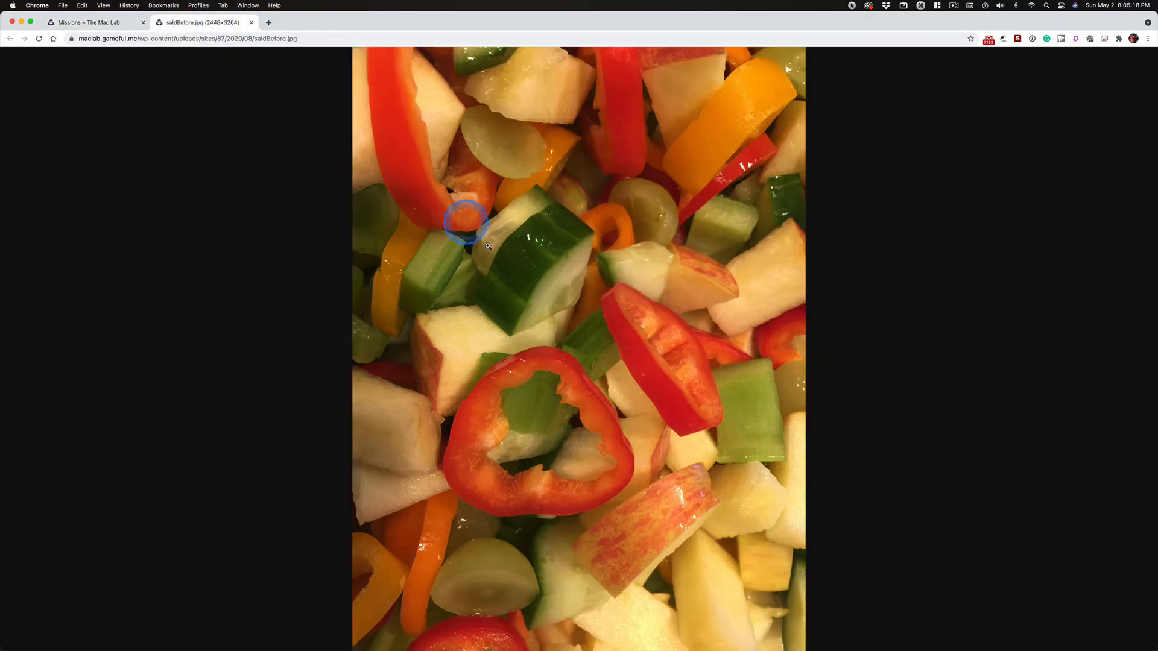
right_click(544, 214)
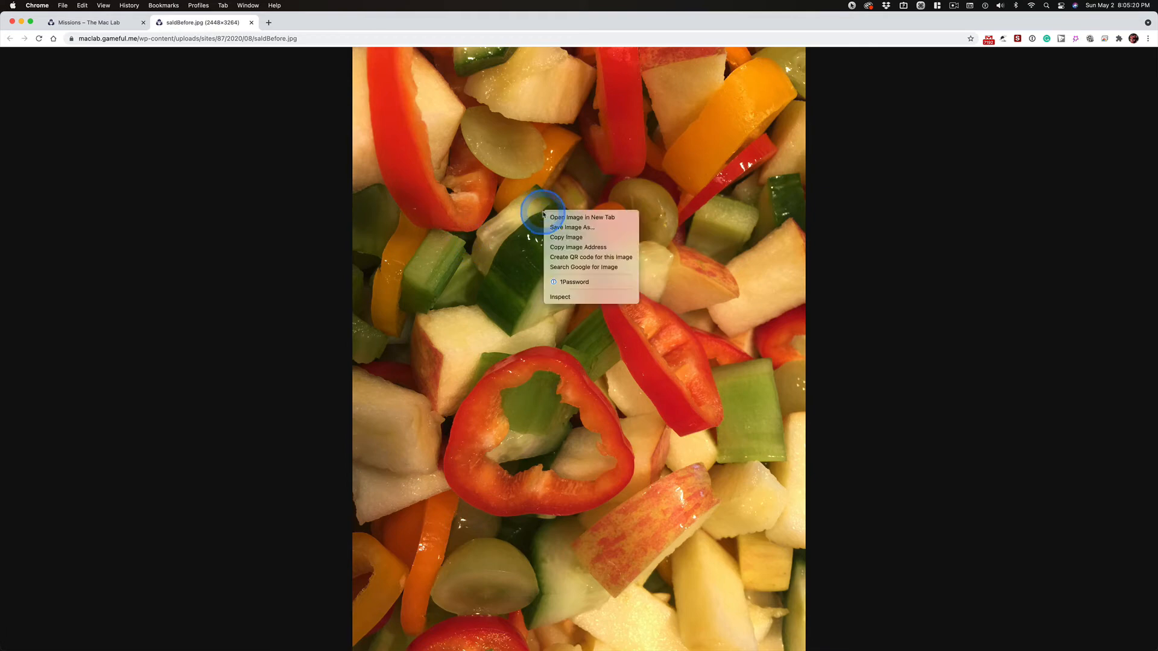
mouse_move(570, 227)
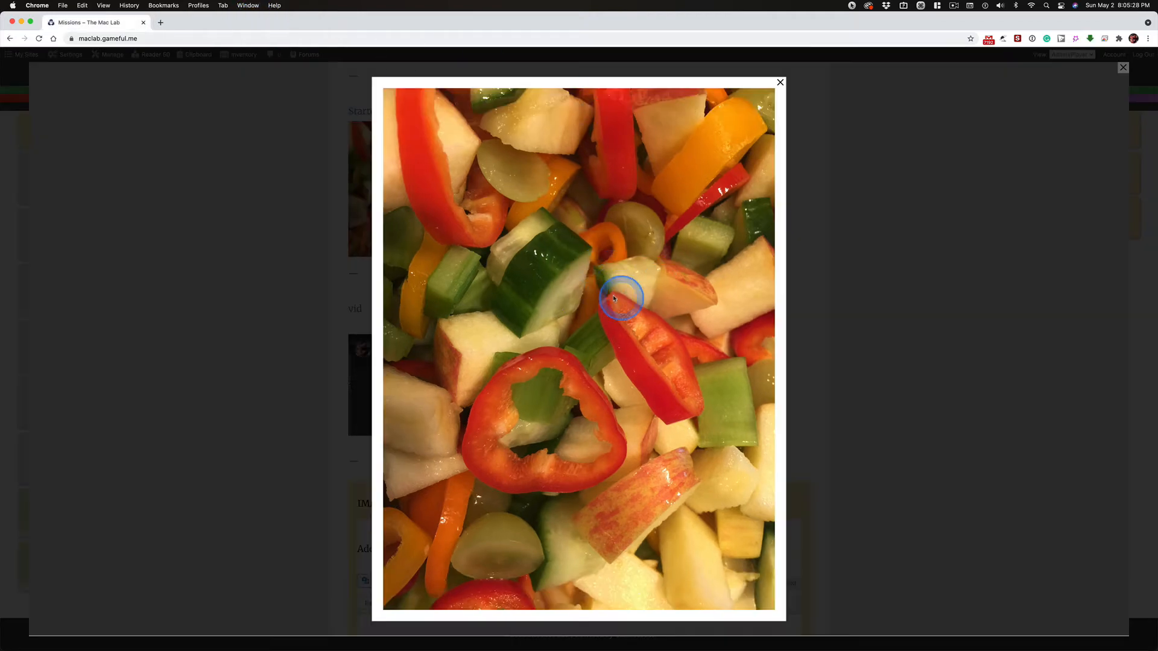
Close the starter preview, enlarge the square salad photo, then dismiss its menu and preview.
click(780, 82)
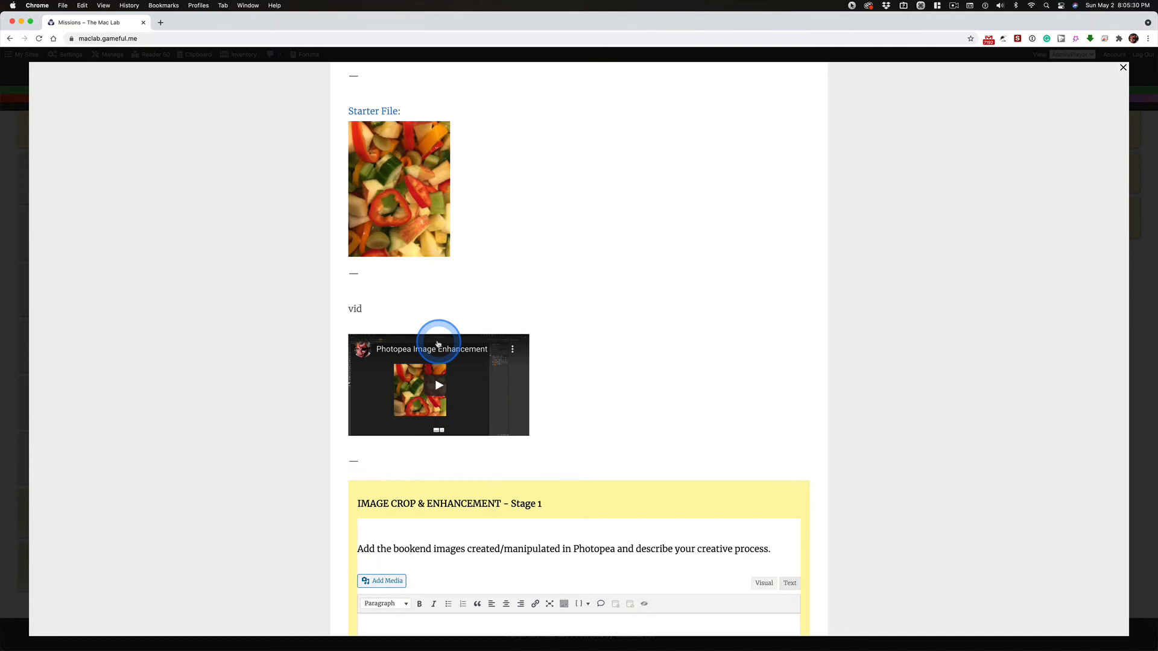
mouse_move(622, 345)
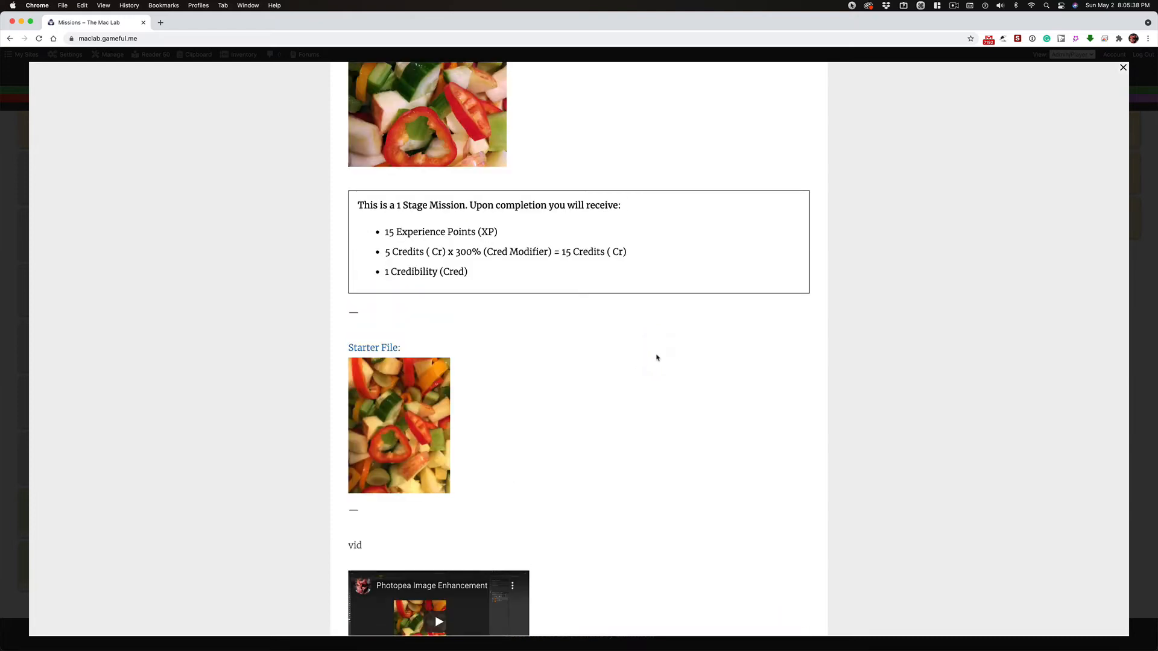
click(399, 426)
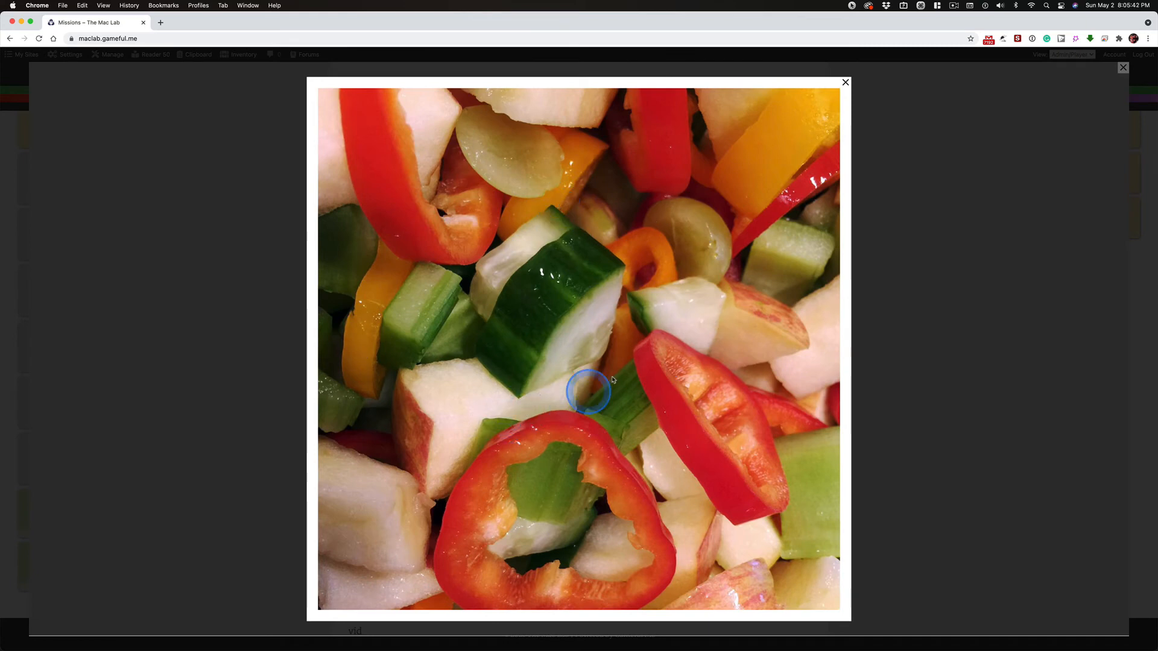
mouse_move(731, 307)
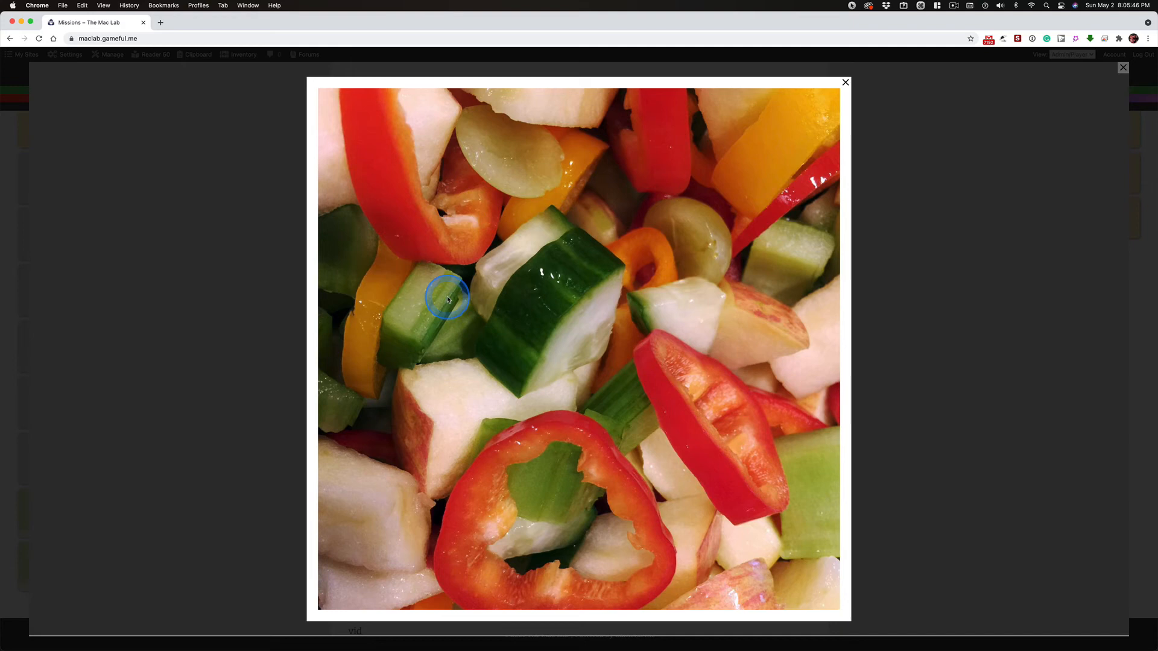
mouse_move(389, 282)
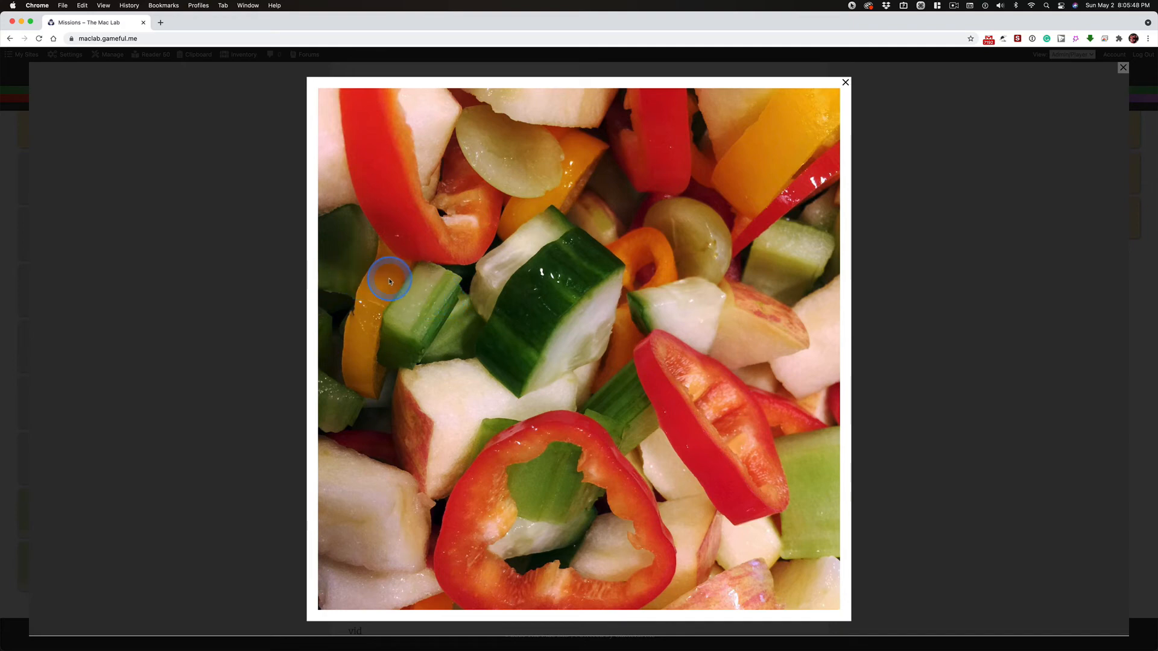
right_click(518, 277)
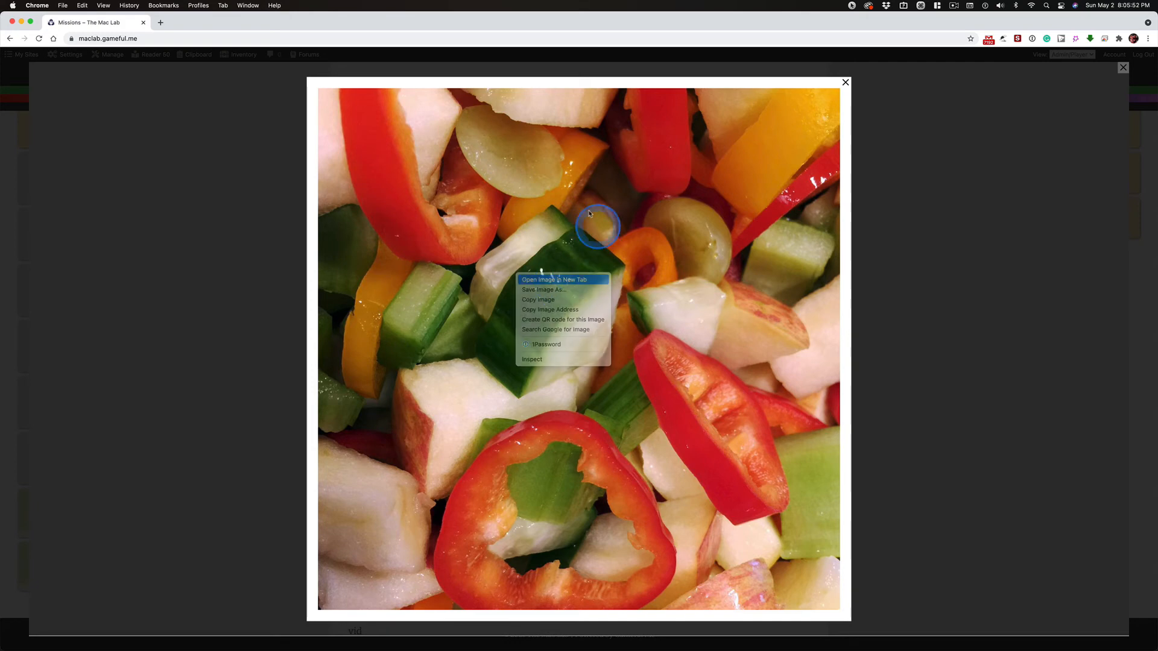
click(551, 279)
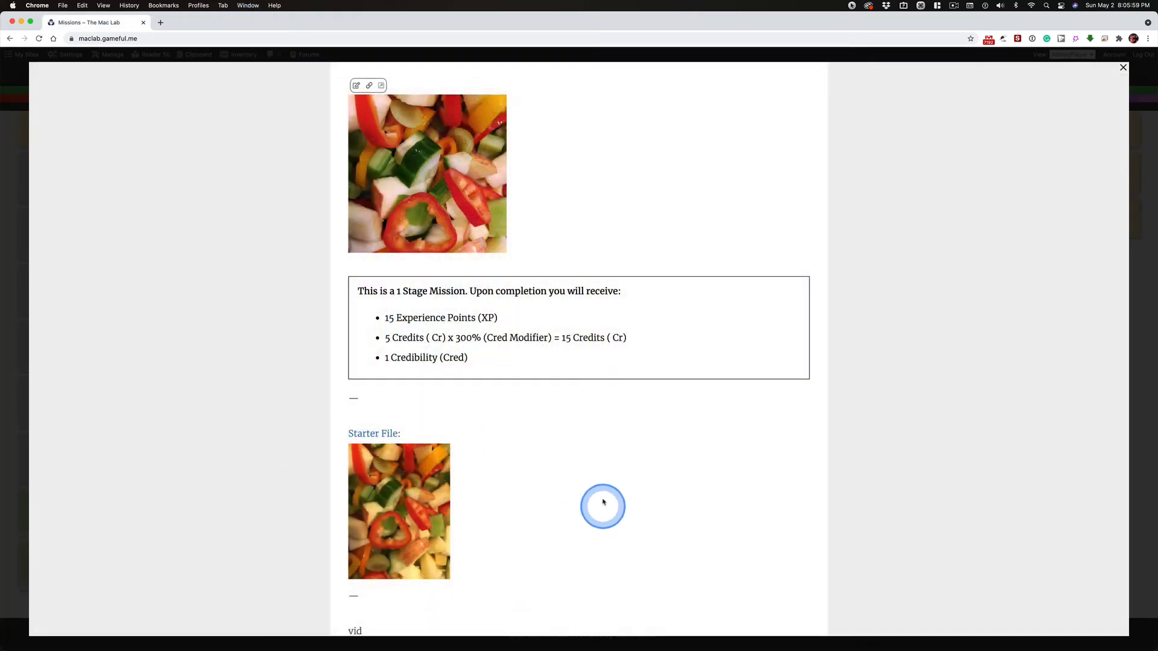
Scroll to the Starter File link and save its linked image to the computer.
scroll(down, 3)
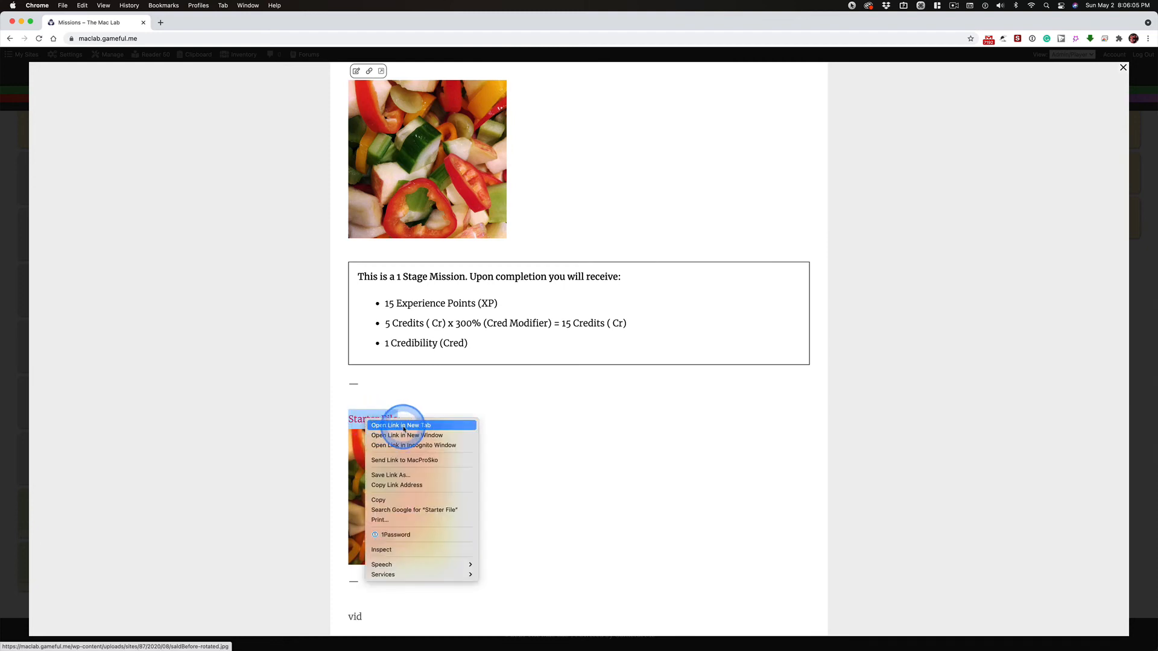
mouse_move(406, 435)
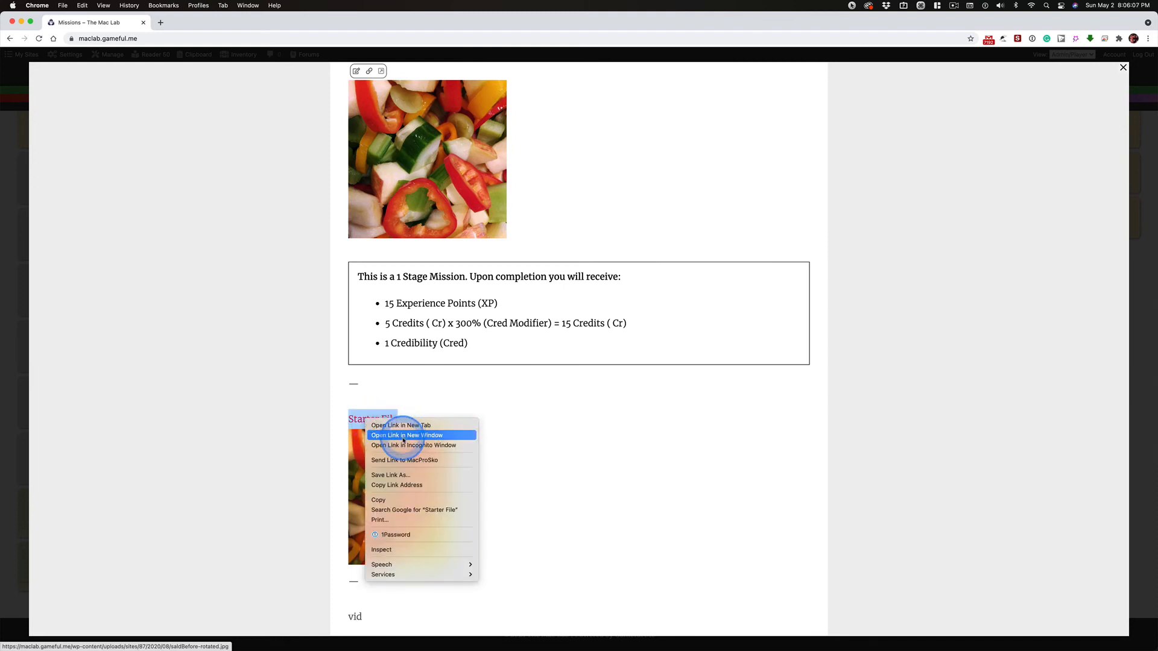
mouse_move(422, 509)
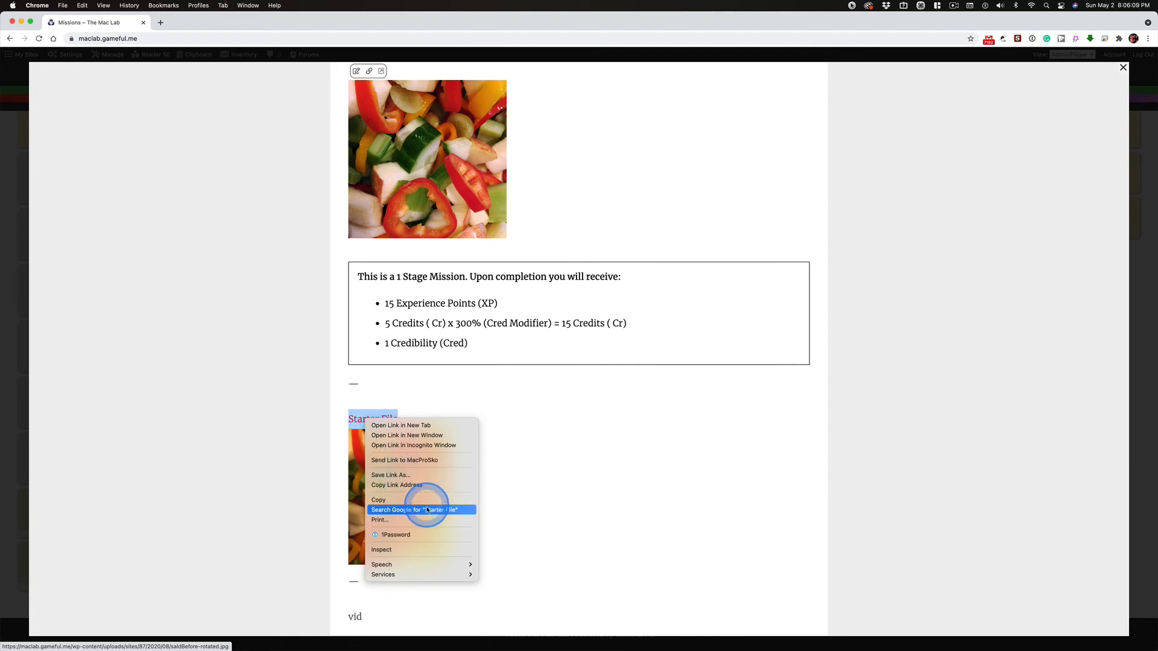
mouse_move(547, 426)
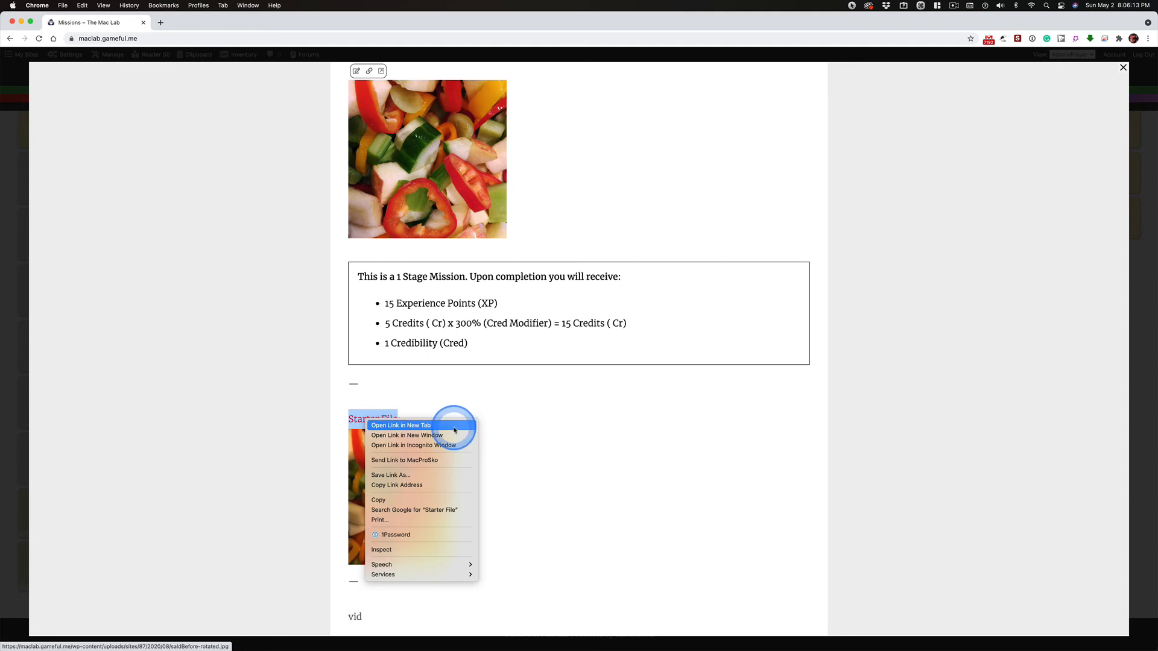
mouse_move(119, 327)
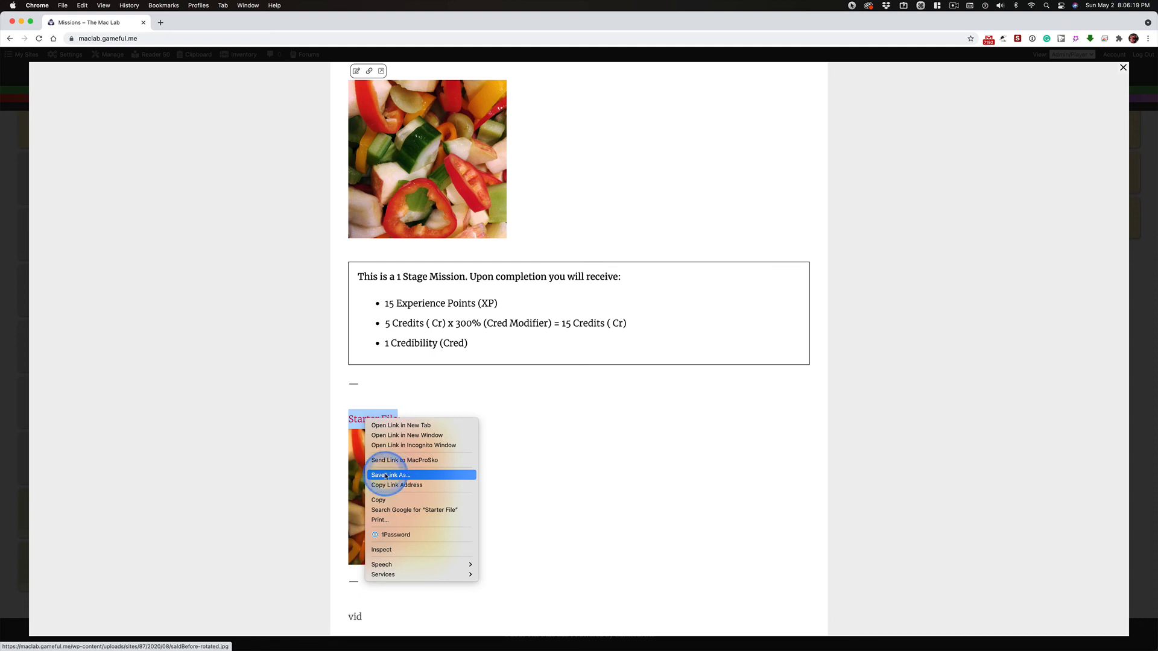
click(390, 475)
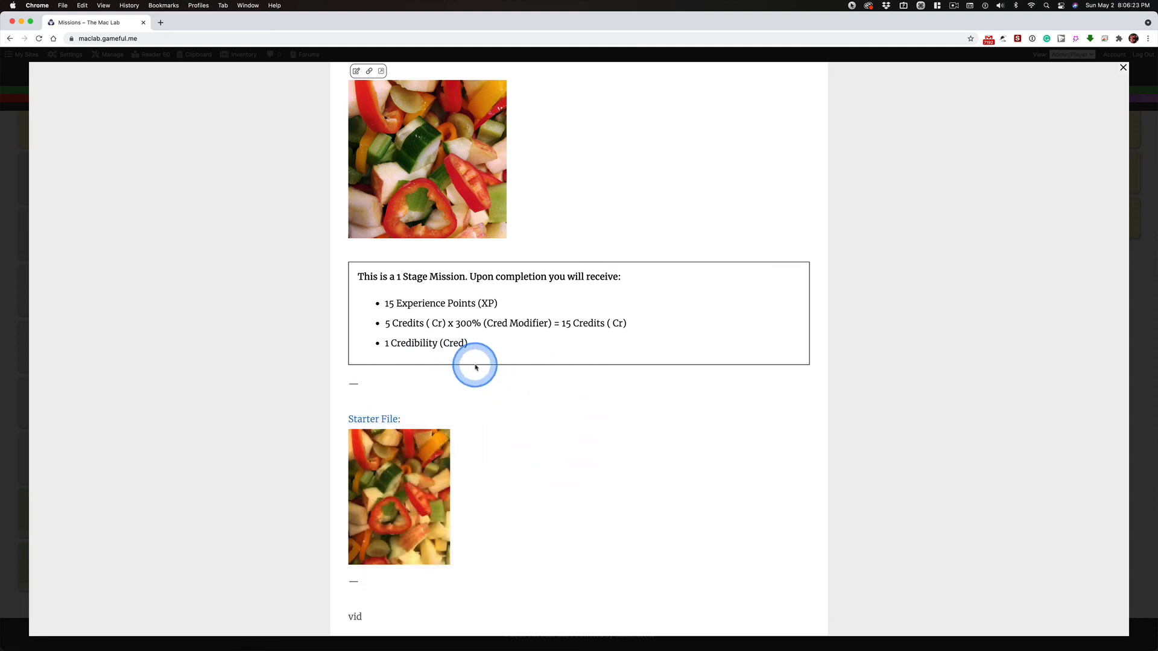
mouse_move(425, 259)
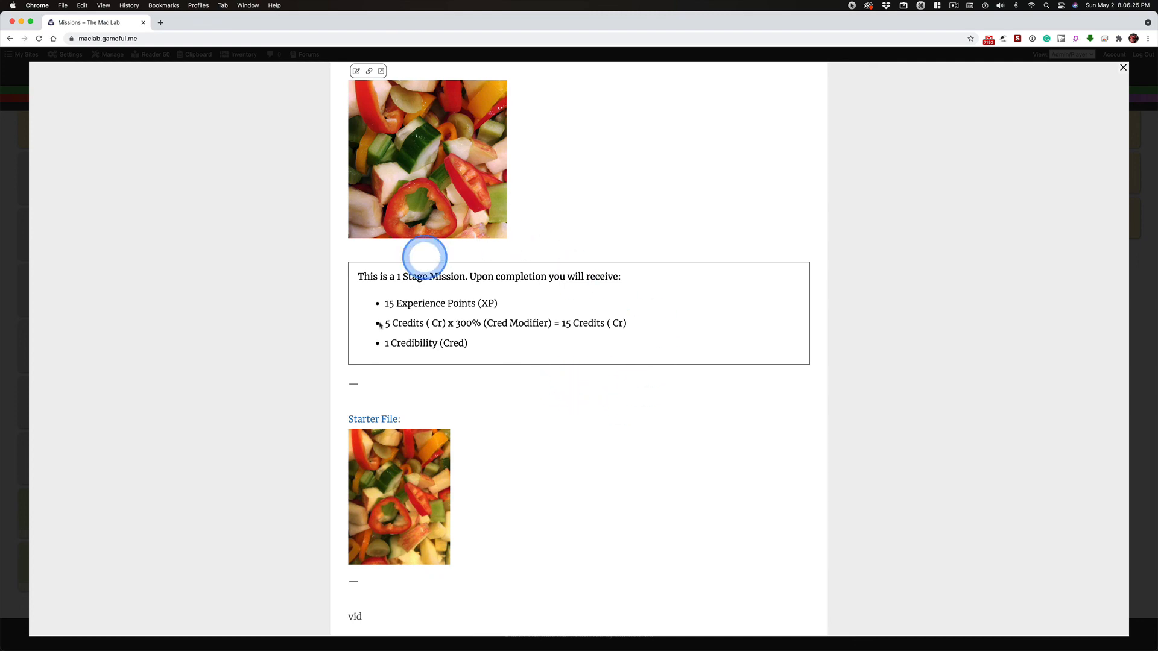